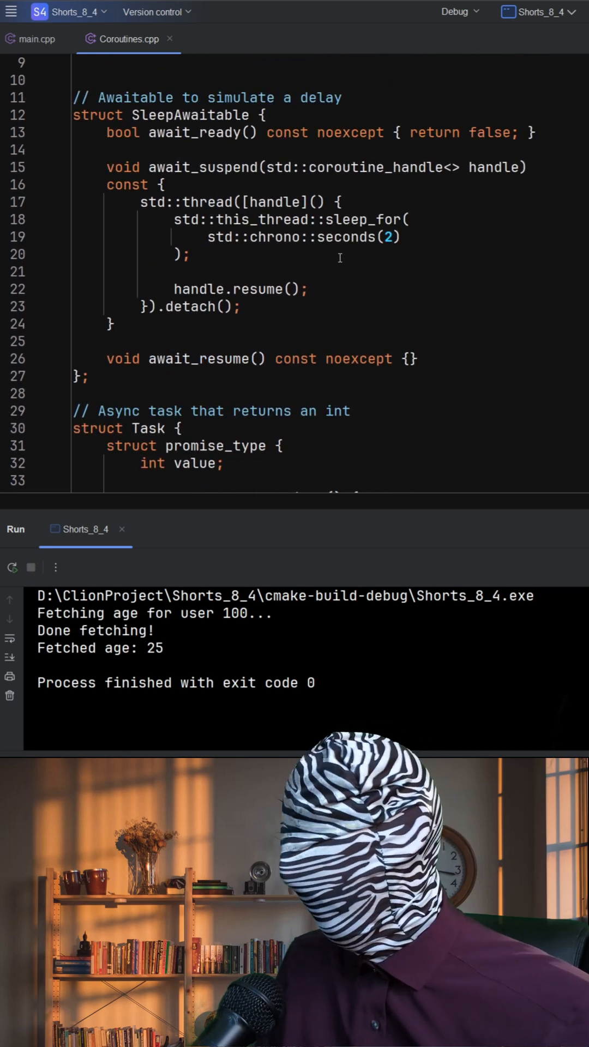
{"action": "scroll", "scroll_direction": "down", "scroll_amount": 3}
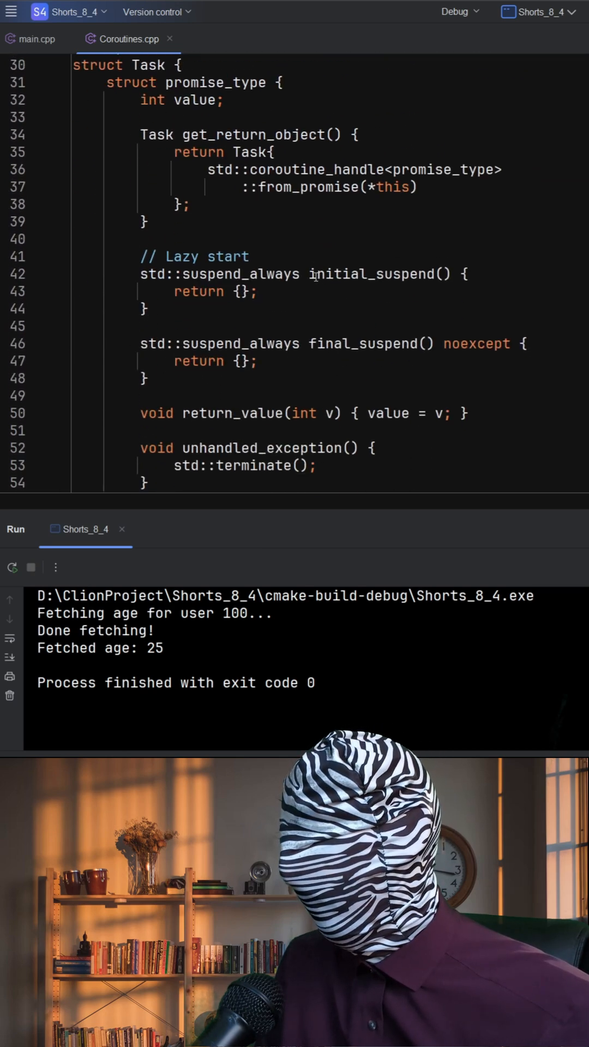
{"action": "scroll", "scroll_direction": "down", "scroll_amount": 3}
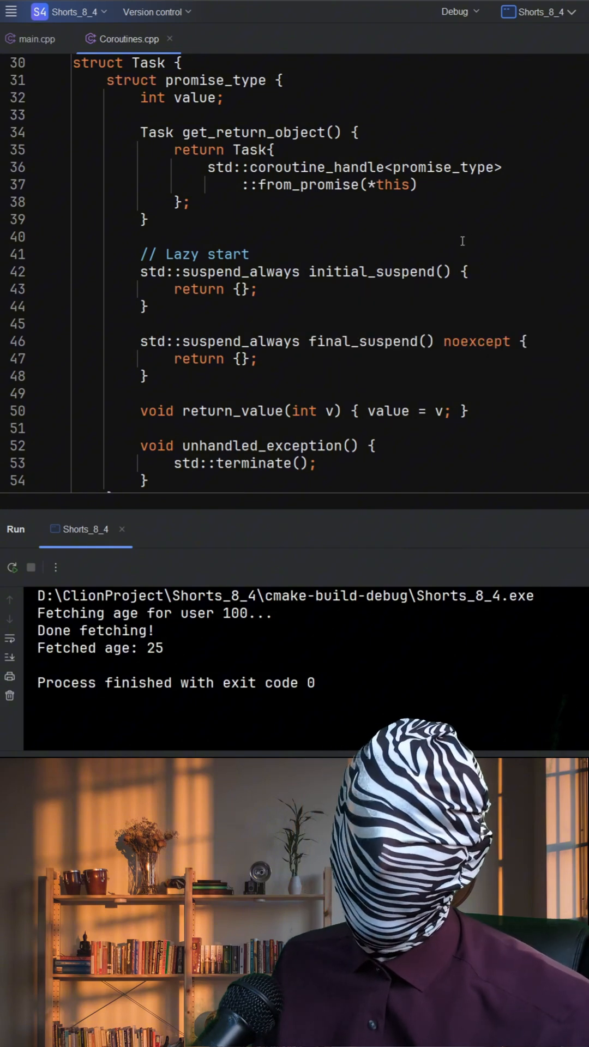
{"action": "scroll", "scroll_direction": "down", "scroll_amount": 3}
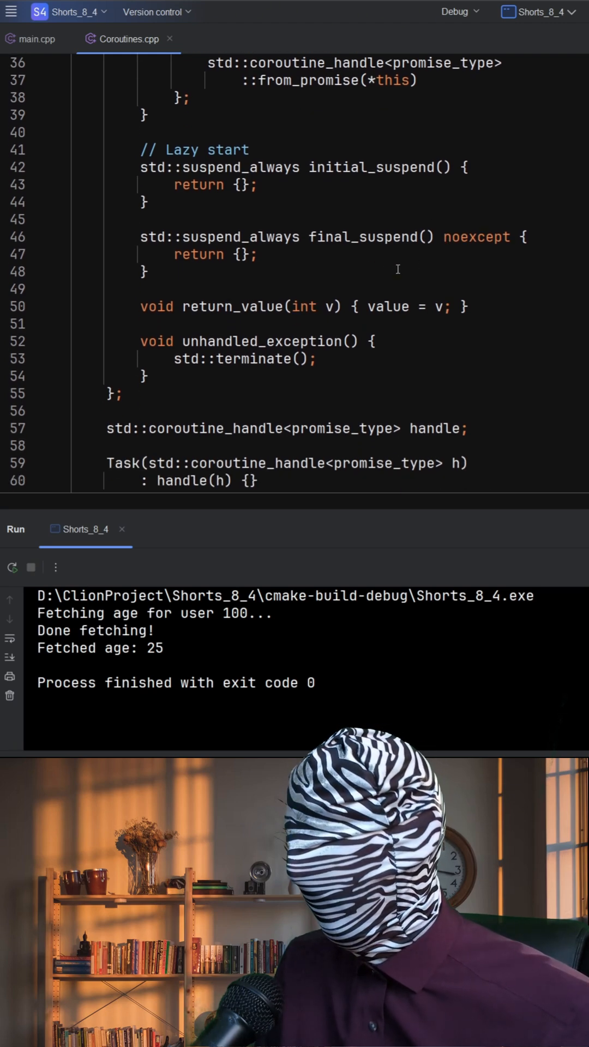
{"action": "scroll", "scroll_direction": "down", "scroll_amount": 3}
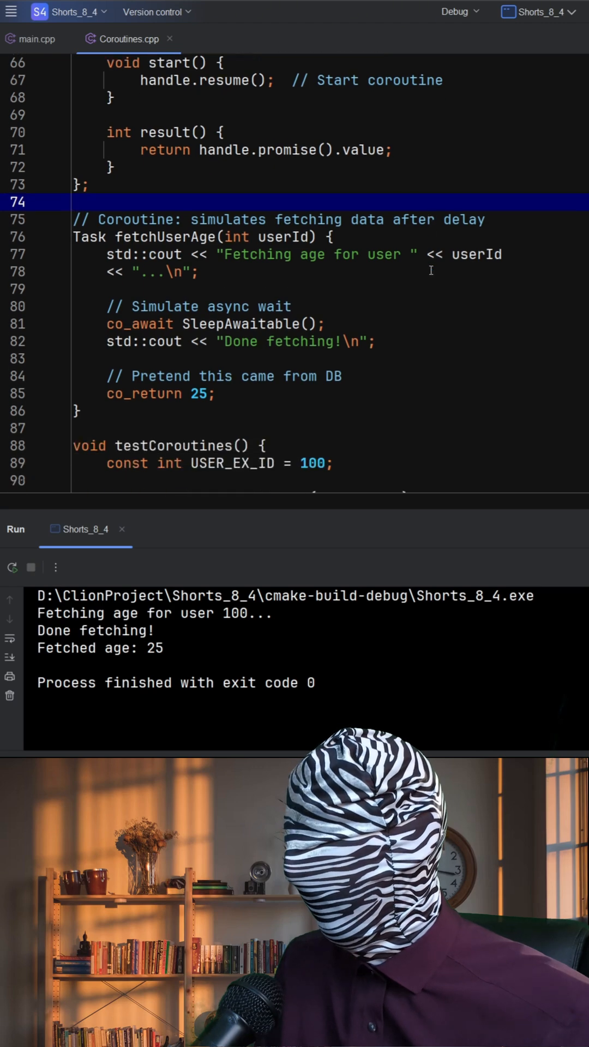
{"action": "scroll", "scroll_direction": "up", "scroll_amount": 3}
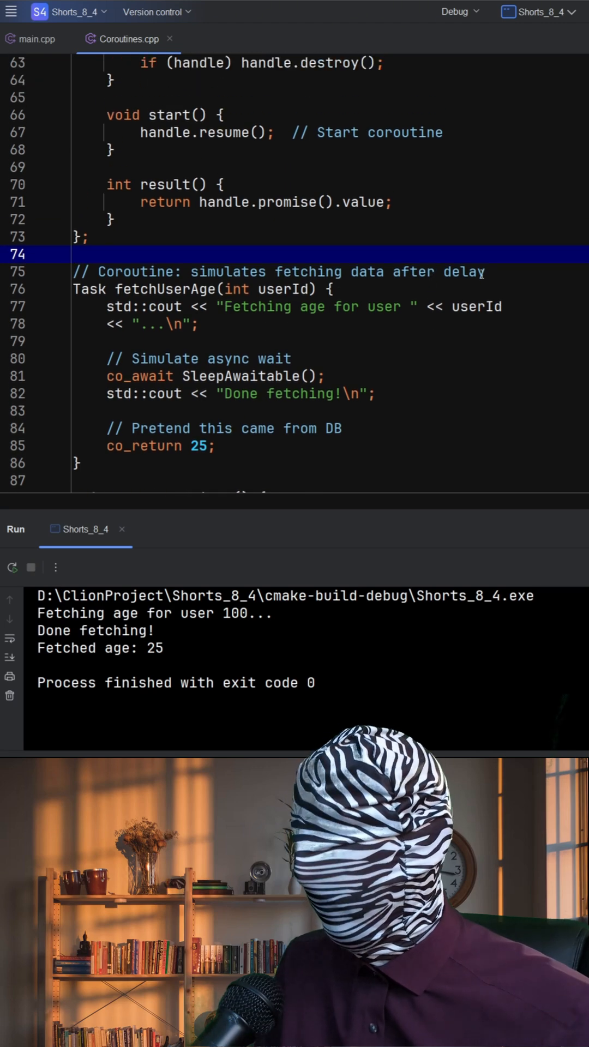
{"action": "scroll", "scroll_direction": "down", "scroll_amount": 3}
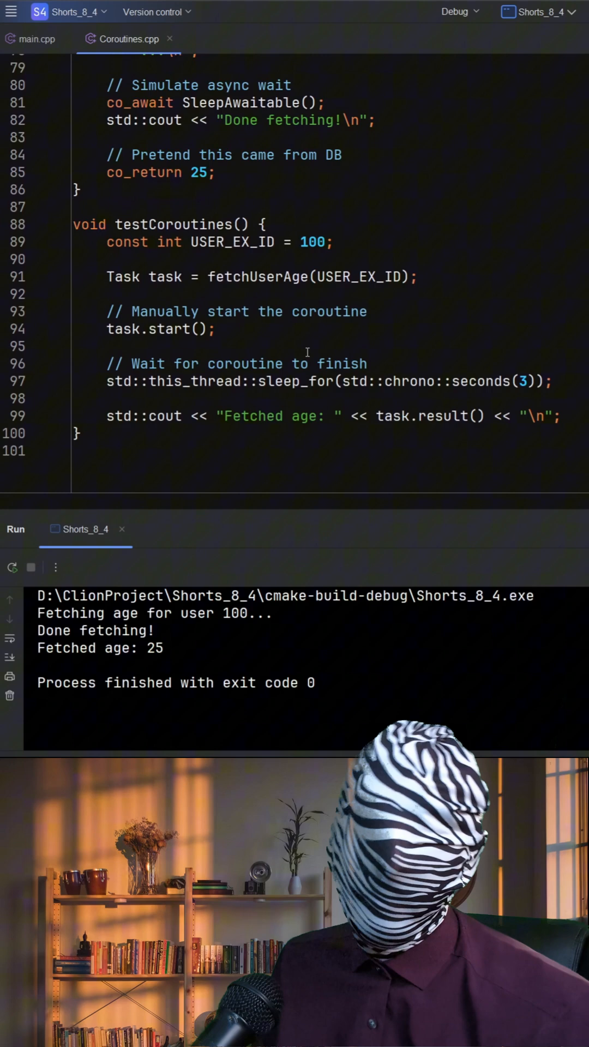
{"action": "scroll", "scroll_direction": "down", "scroll_amount": 3}
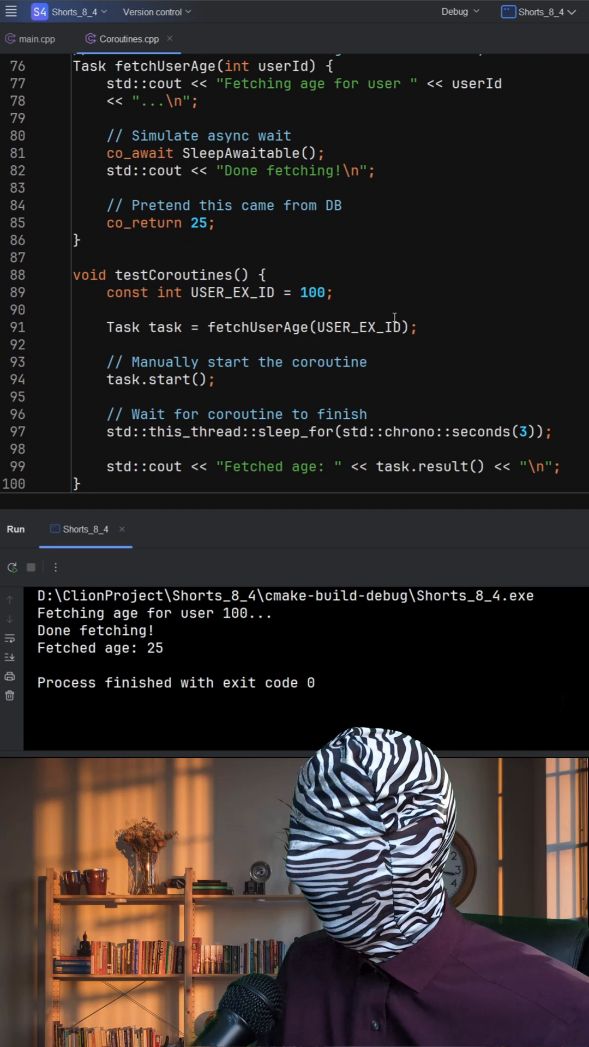
{"action": "scroll", "scroll_direction": "down", "scroll_amount": 3}
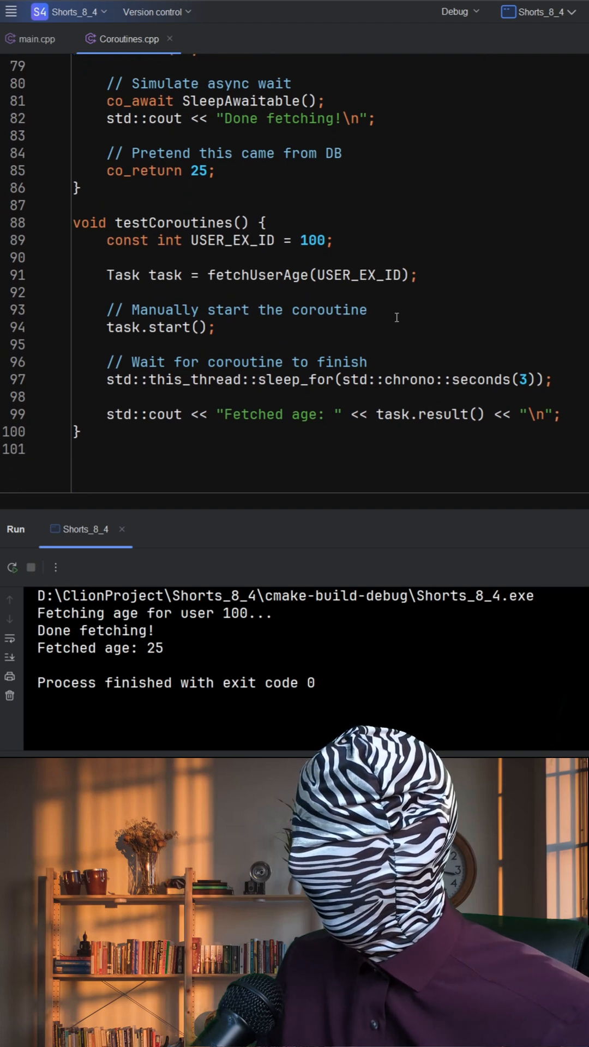